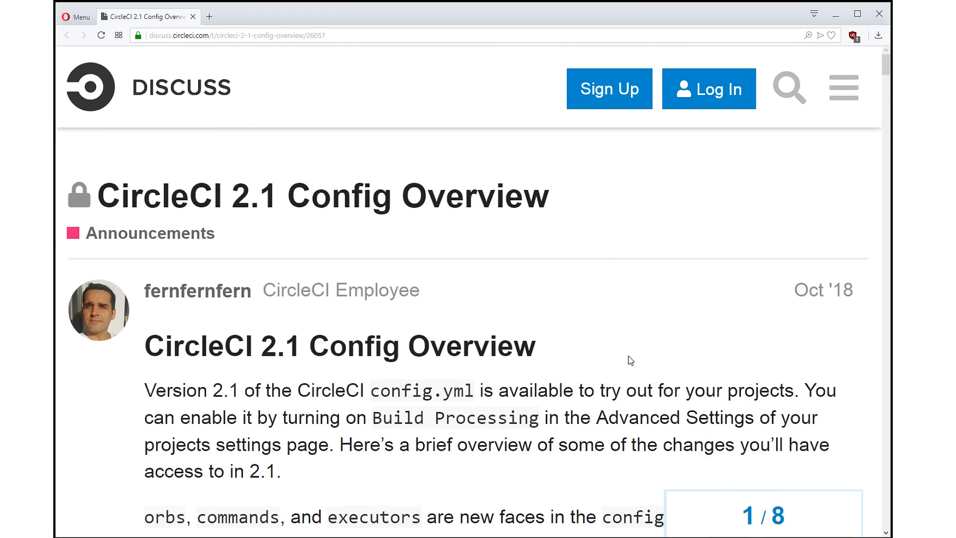
Scroll past the post's introduction to the skeleton config listing orbs, commands, executors, jobs and workflows
scroll(down, 3)
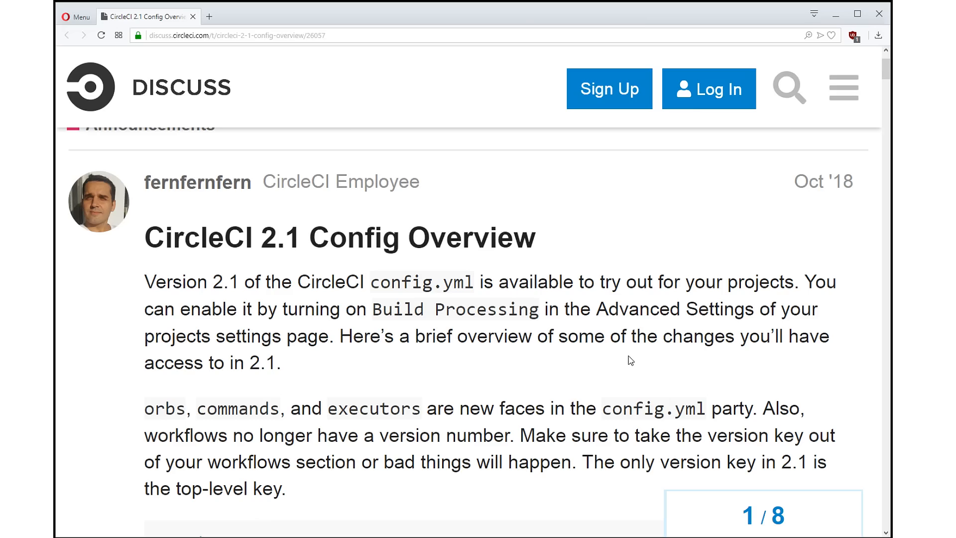
scroll(down, 3)
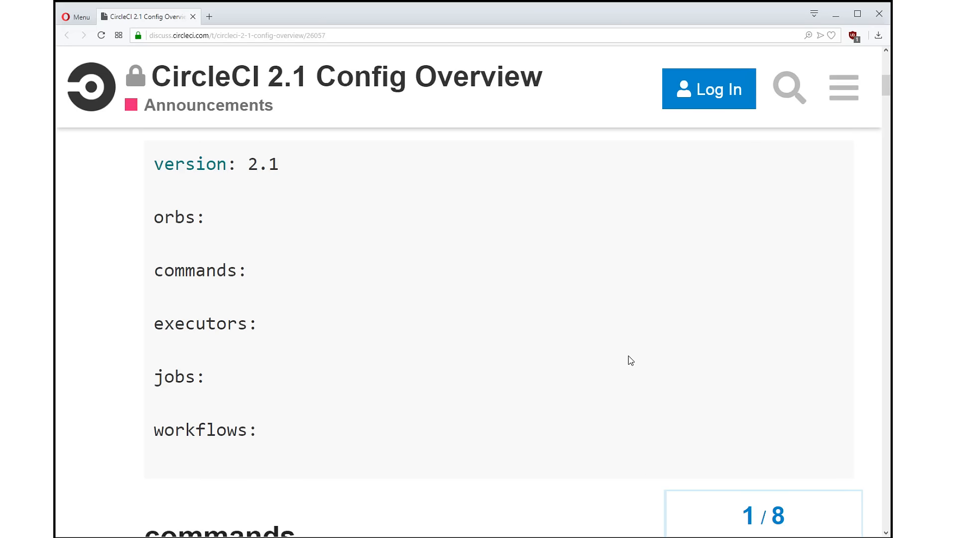
Read the commands section, briefly highlighting my-command in its example, down to the executors heading
scroll(down, 3)
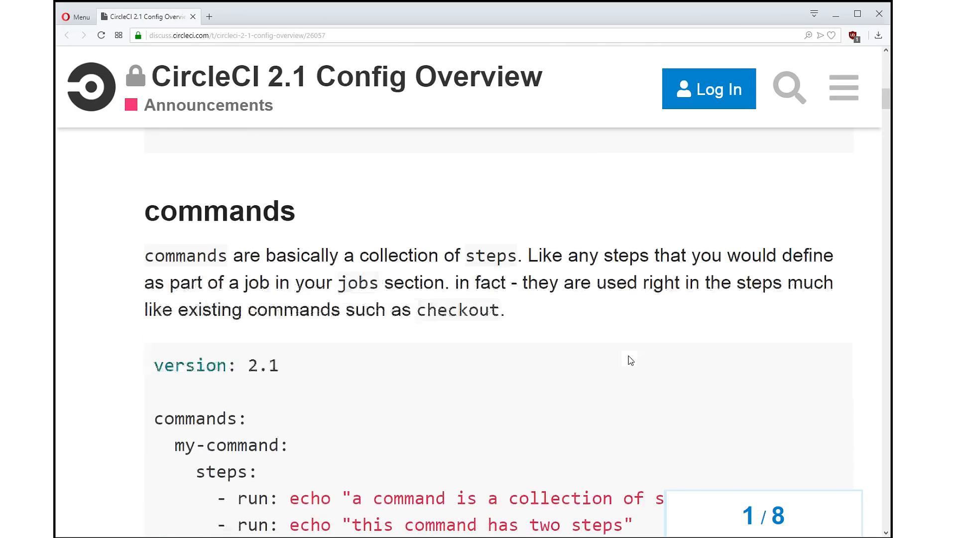
scroll(down, 3)
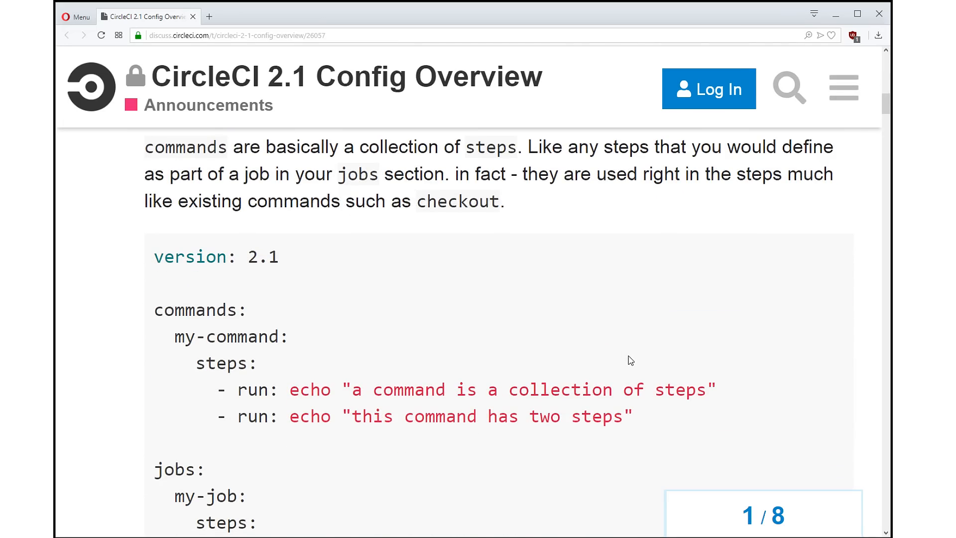
double_click(230, 336)
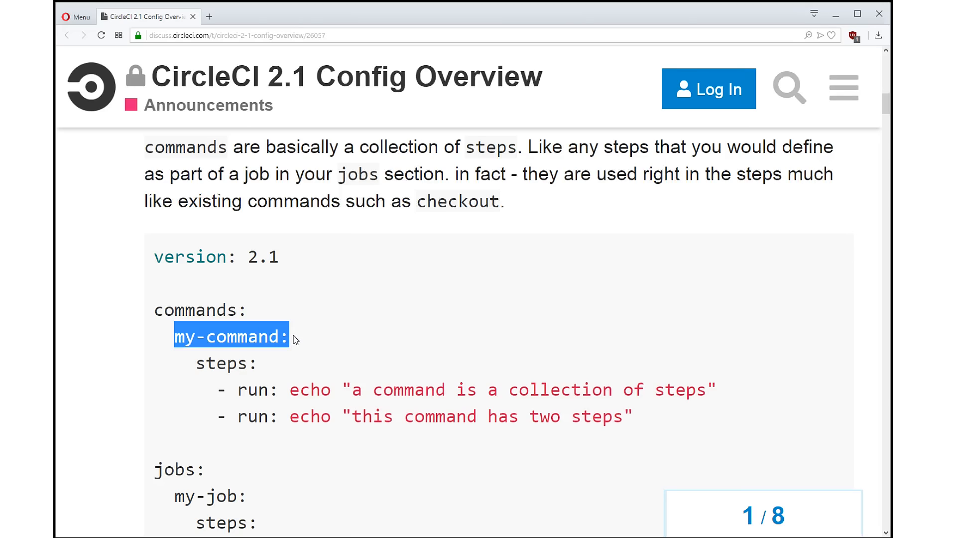
mouse_move(332, 297)
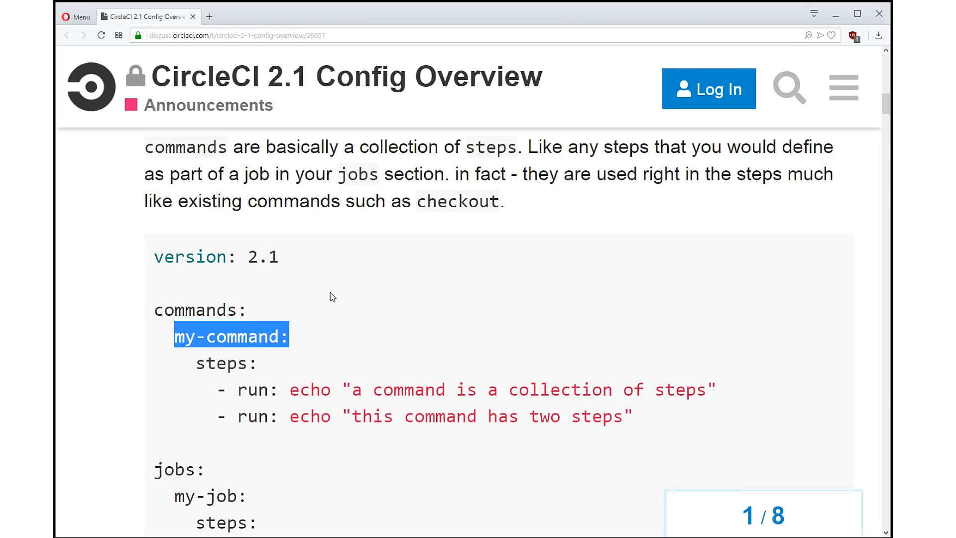
mouse_move(326, 299)
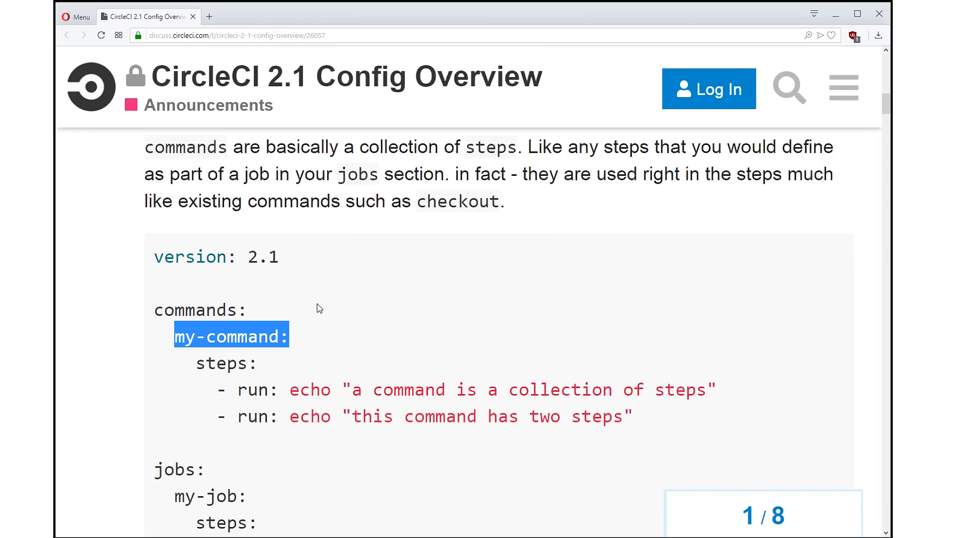
mouse_move(317, 359)
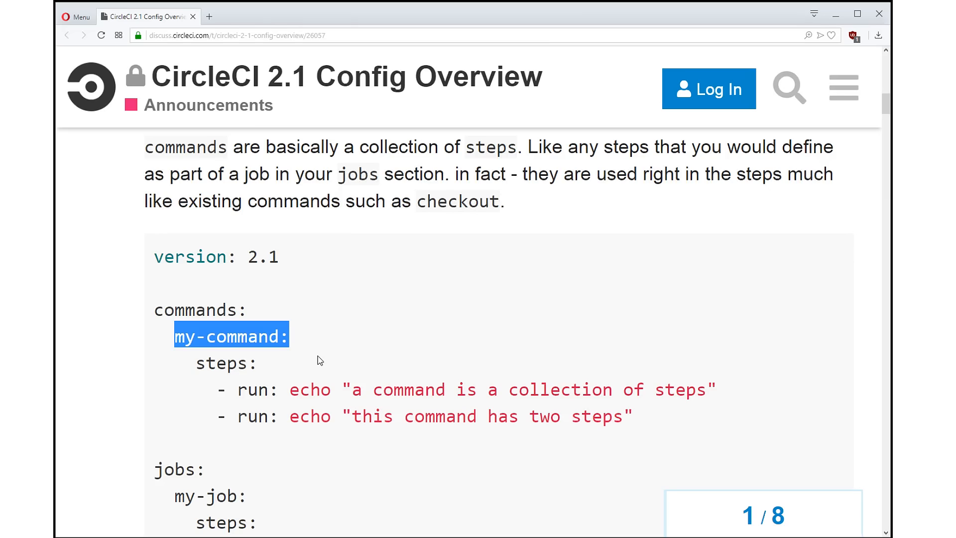
click(389, 269)
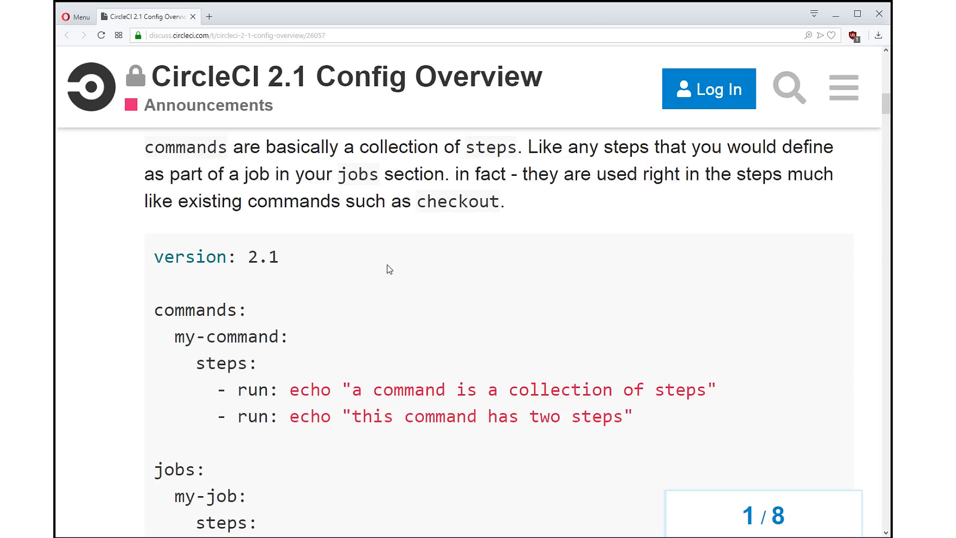
scroll(down, 3)
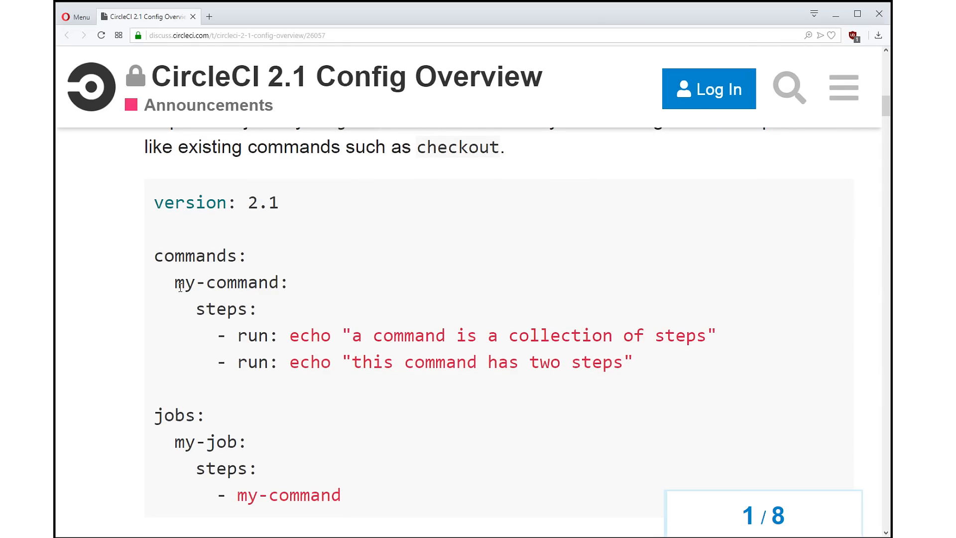
scroll(down, 3)
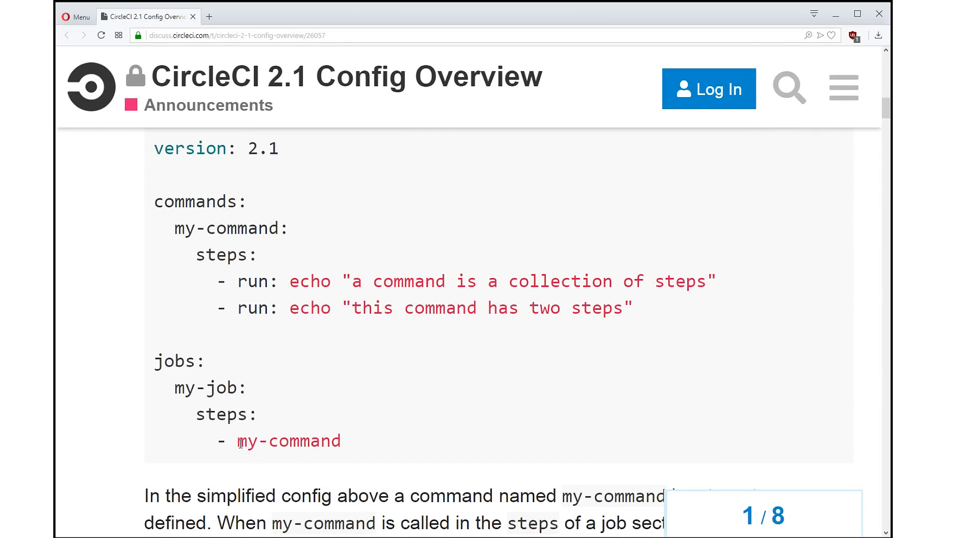
scroll(down, 3)
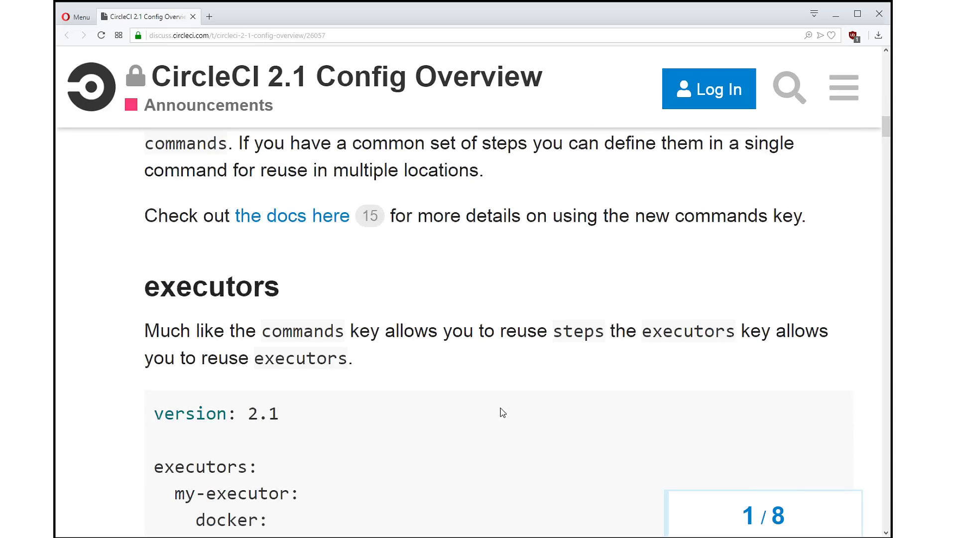
Read the python and ruby executors example, highlighting my-executor under my-job, through the executor key explanation
scroll(down, 3)
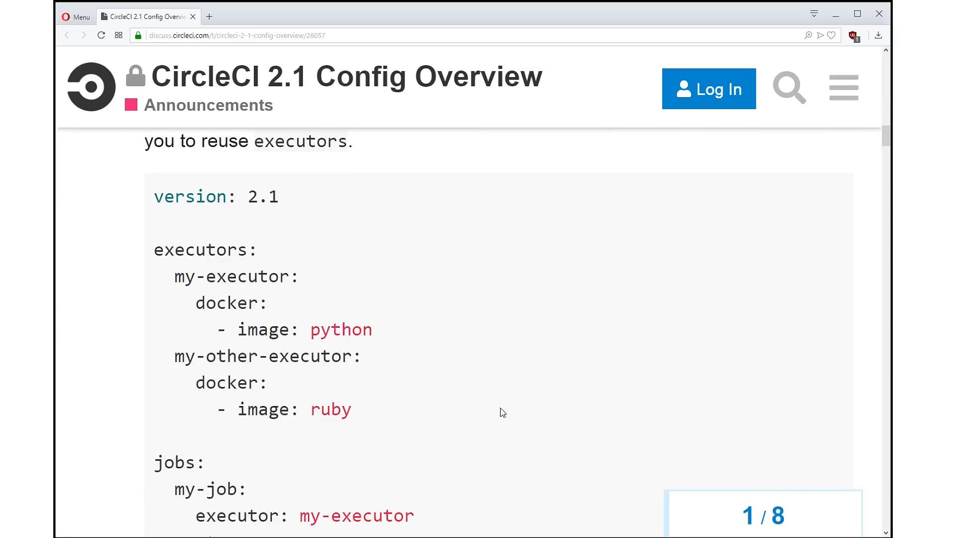
mouse_move(499, 415)
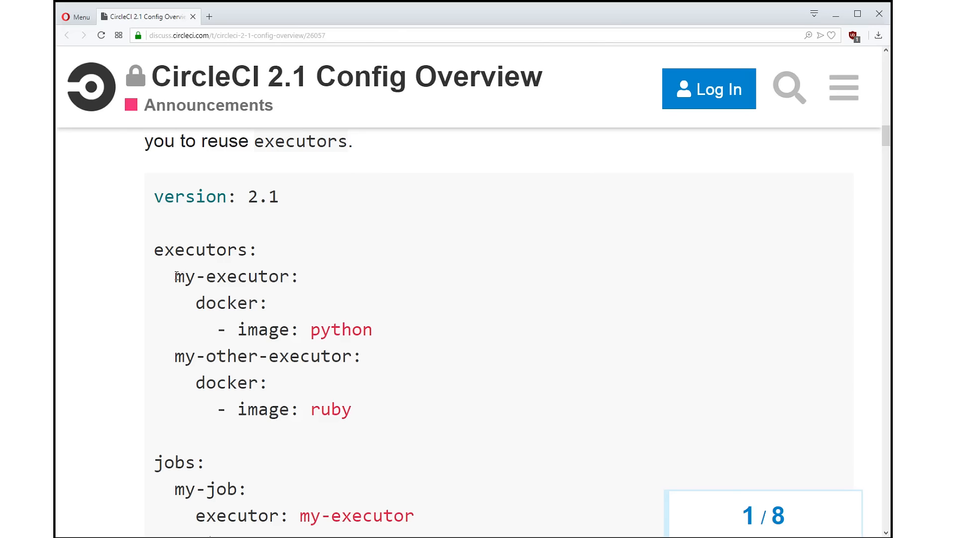
mouse_move(384, 292)
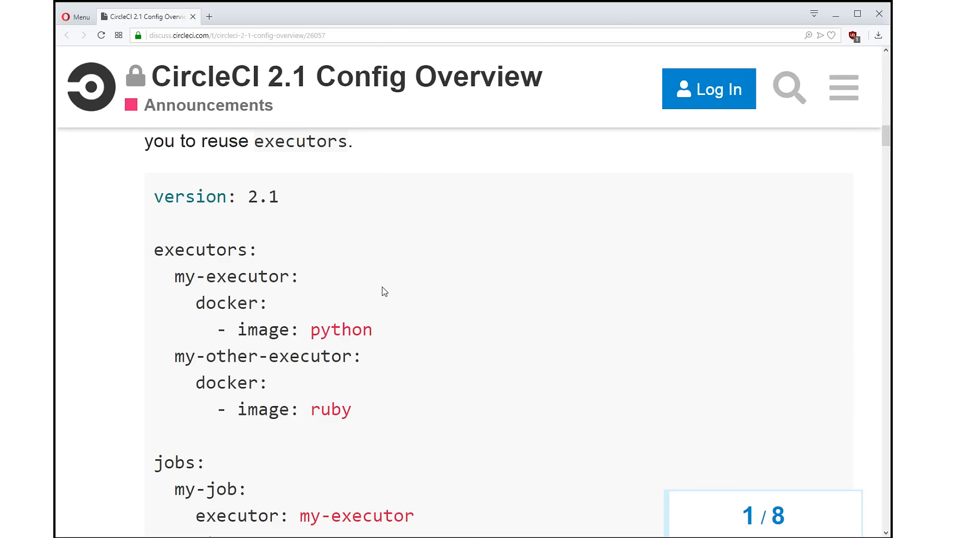
scroll(down, 3)
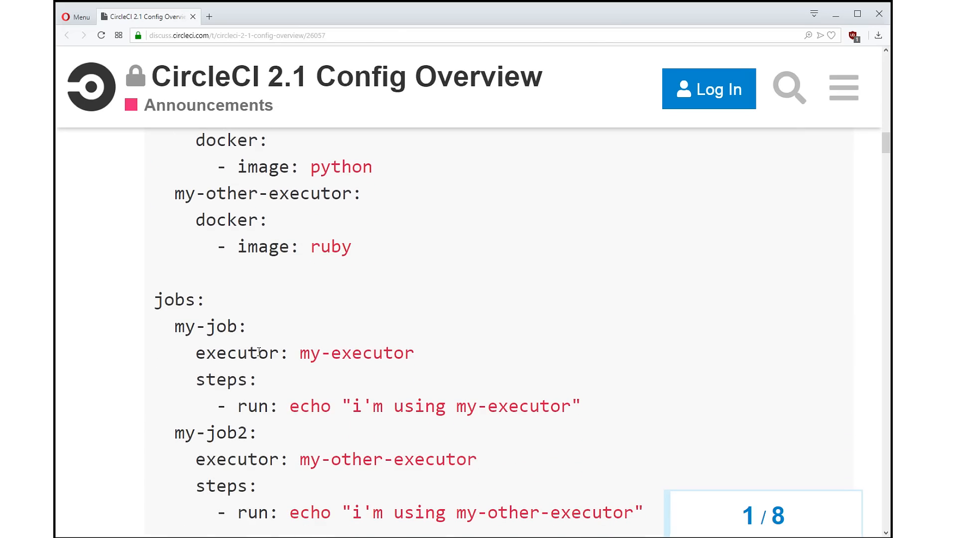
mouse_move(288, 342)
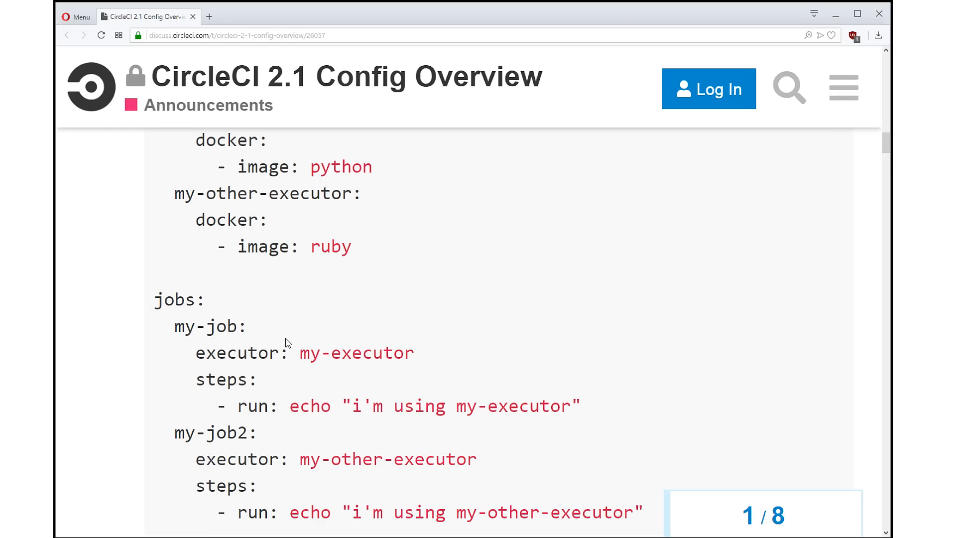
scroll(down, 3)
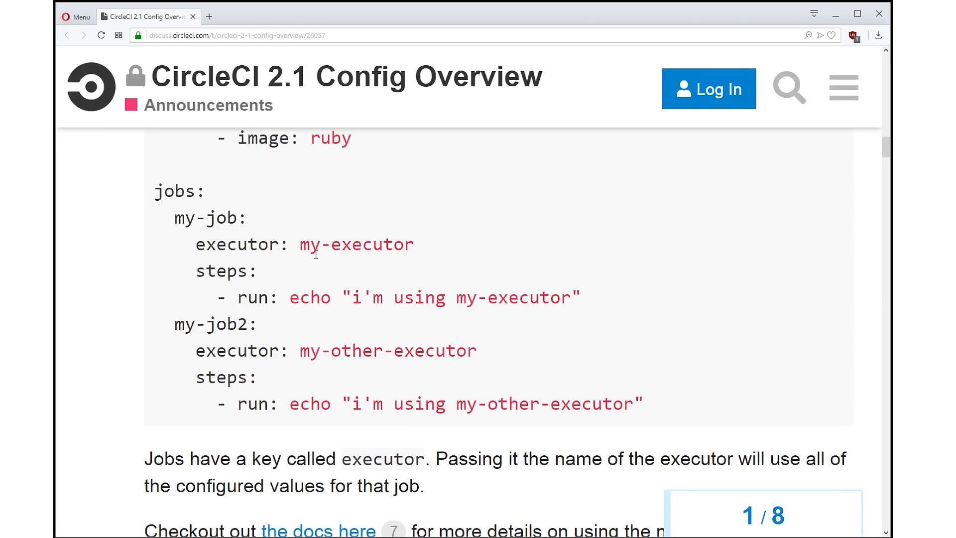
double_click(356, 244)
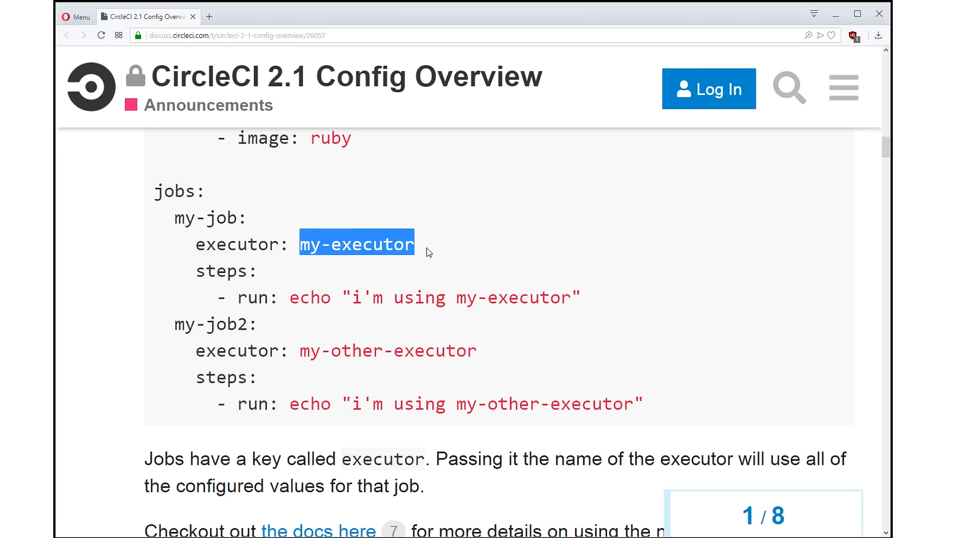
click(430, 247)
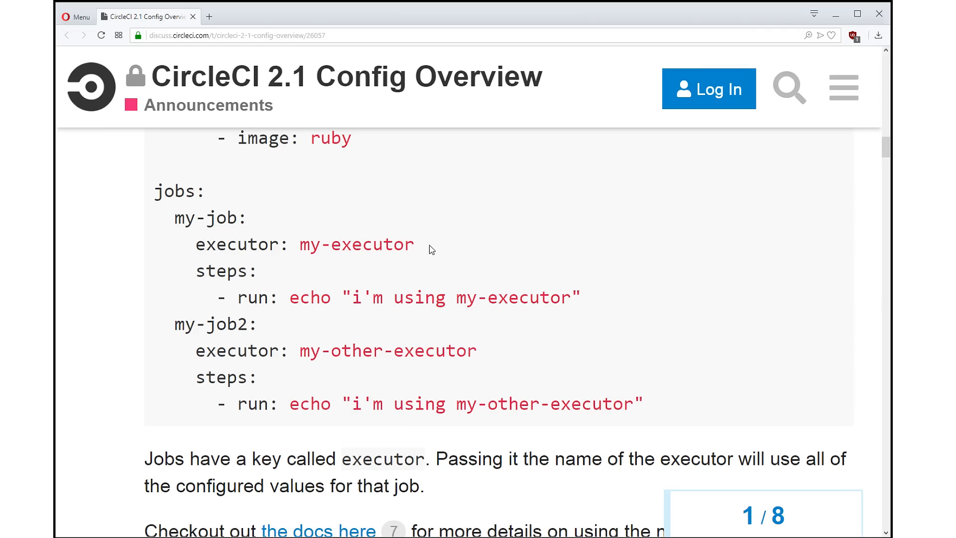
mouse_move(414, 330)
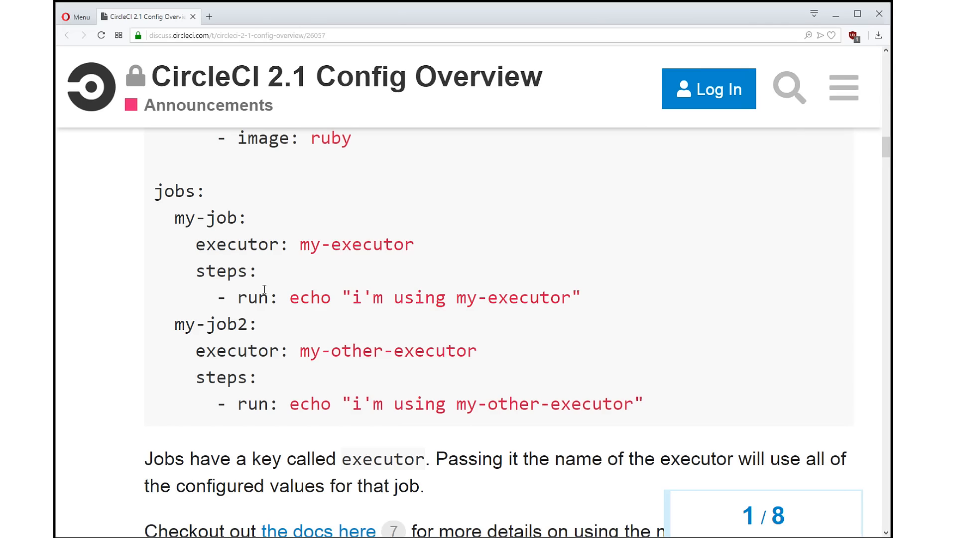
scroll(down, 3)
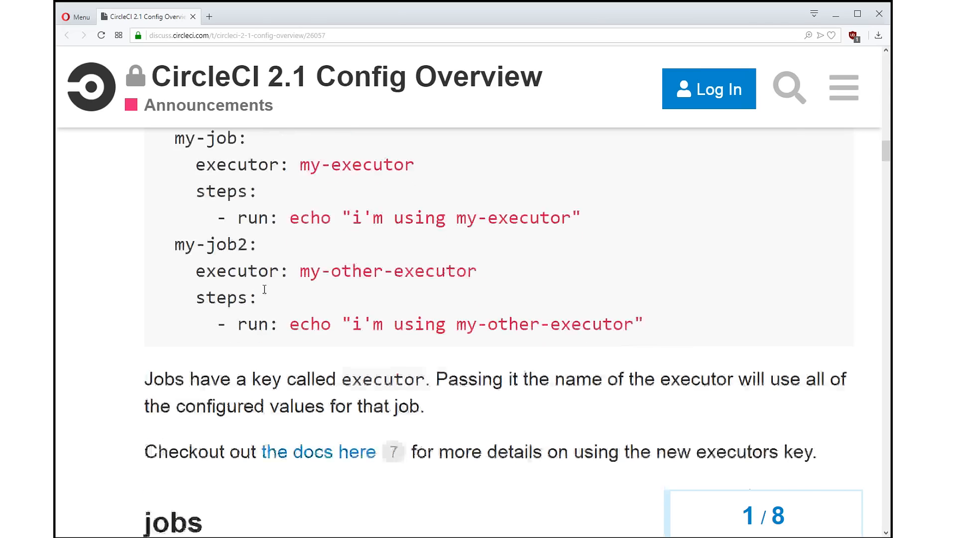
Scroll past the jobs section to the parameters heading and its copy-markdown commands sample
scroll(down, 3)
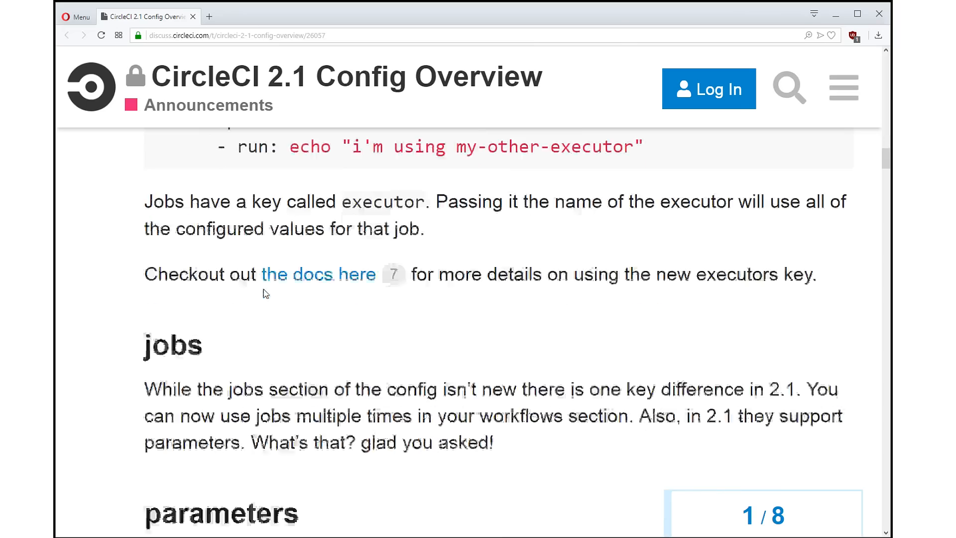
scroll(down, 3)
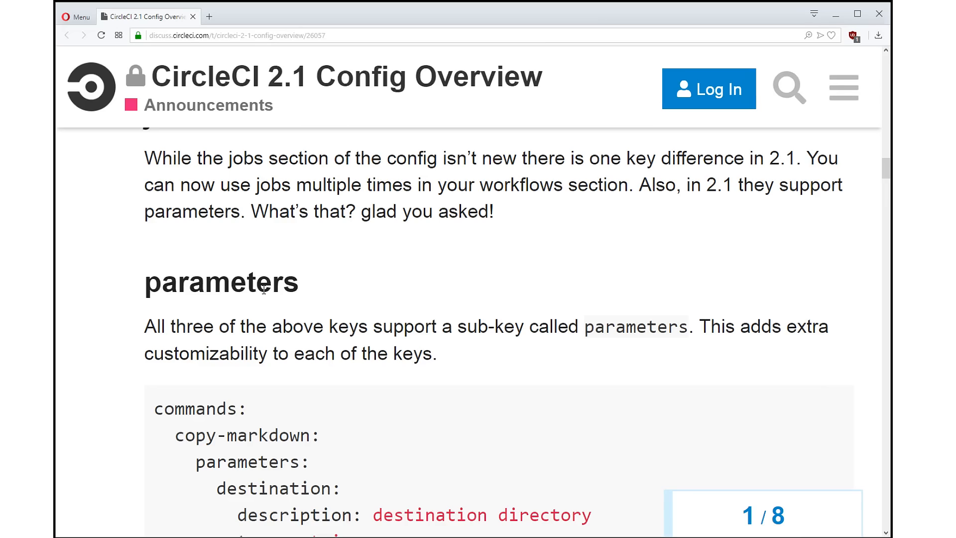
Scroll past the copy-markdown code block to the string, boolean, steps and enum parameter types
scroll(down, 3)
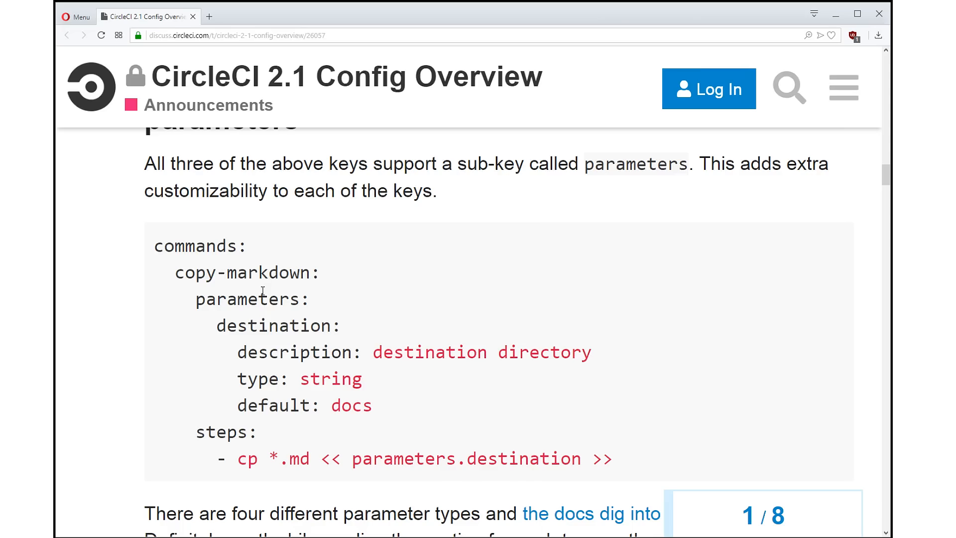
mouse_move(214, 267)
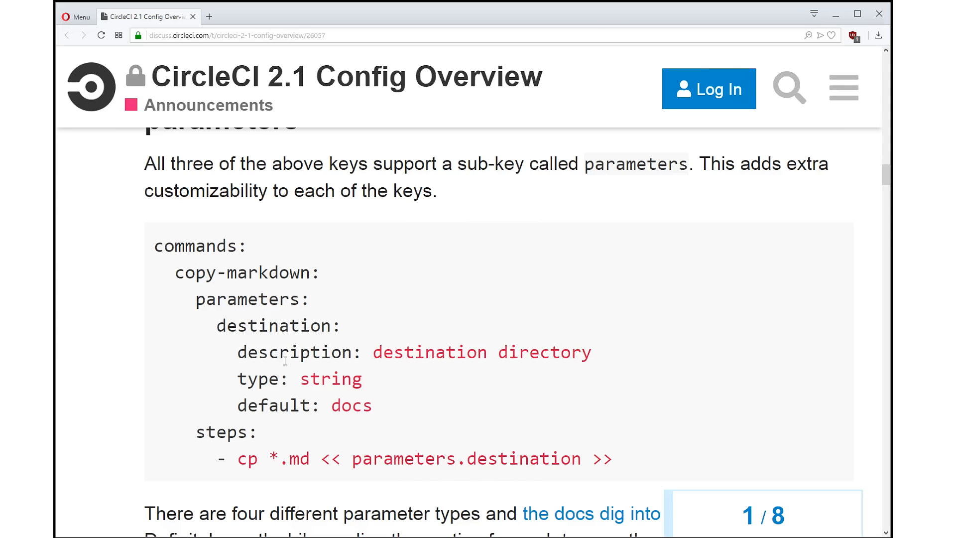
scroll(down, 3)
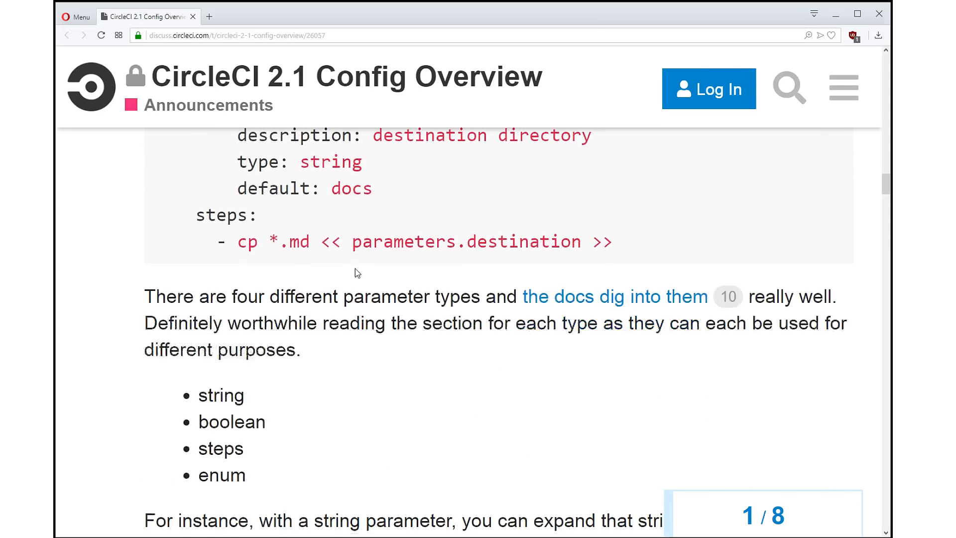
Read the job example, highlighting copy-markdown and its destination: docs2 line, then reach the orbs section
scroll(down, 3)
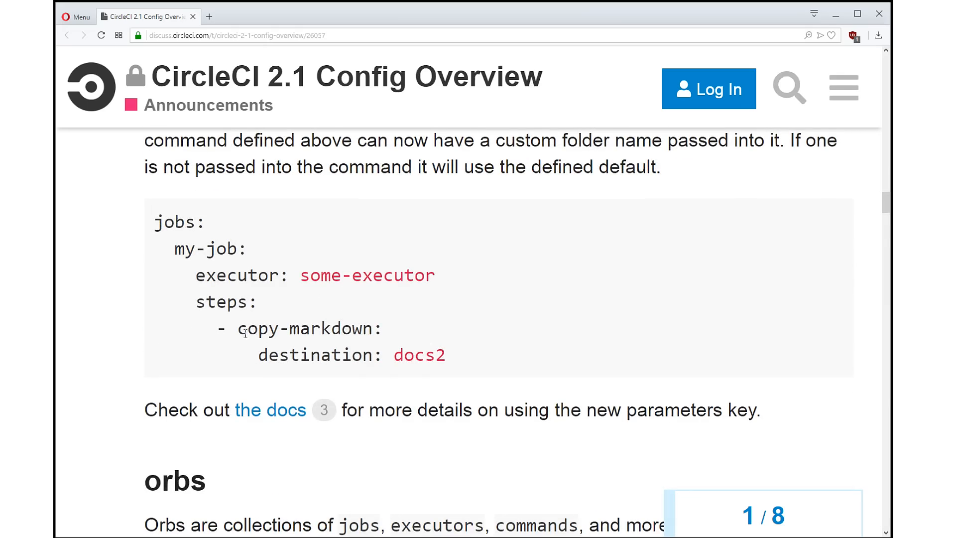
double_click(313, 329)
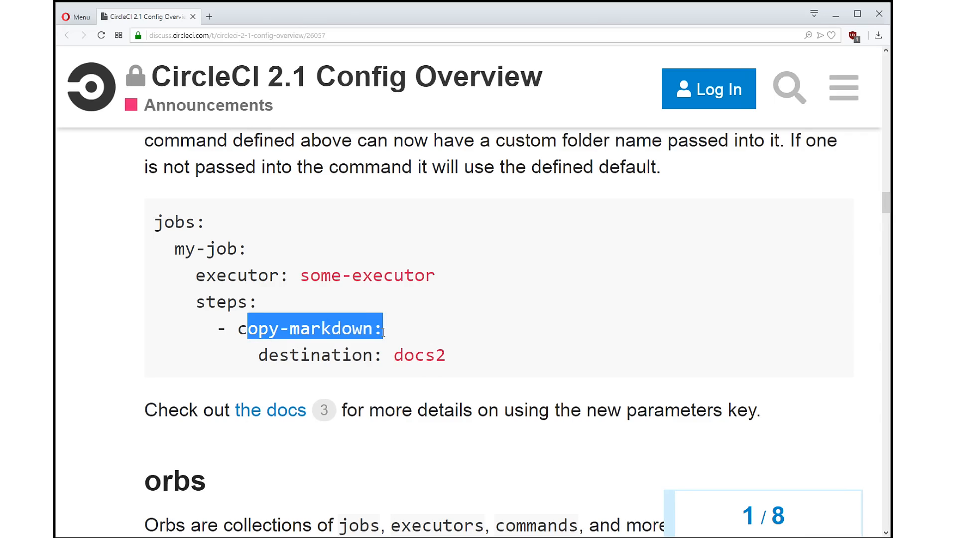
drag(250, 329, 455, 355)
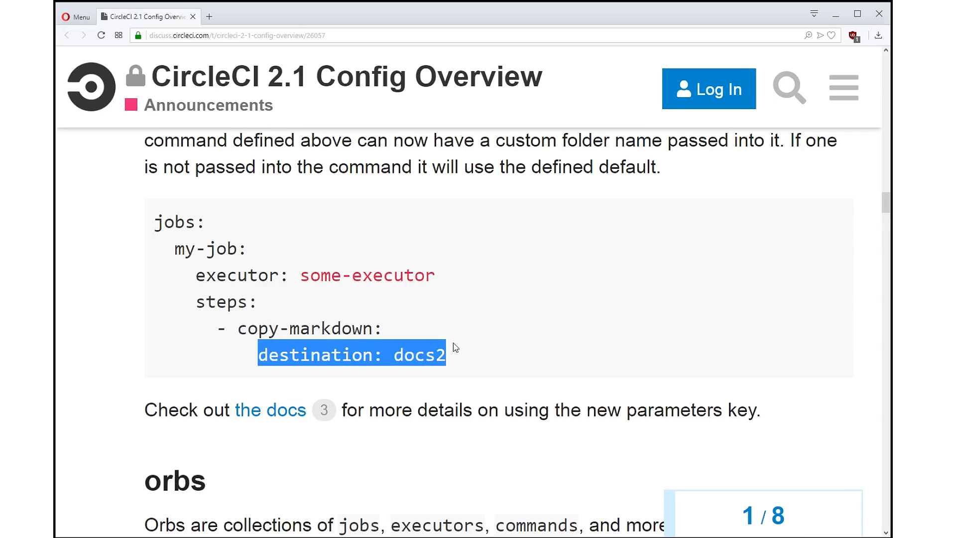
click(433, 295)
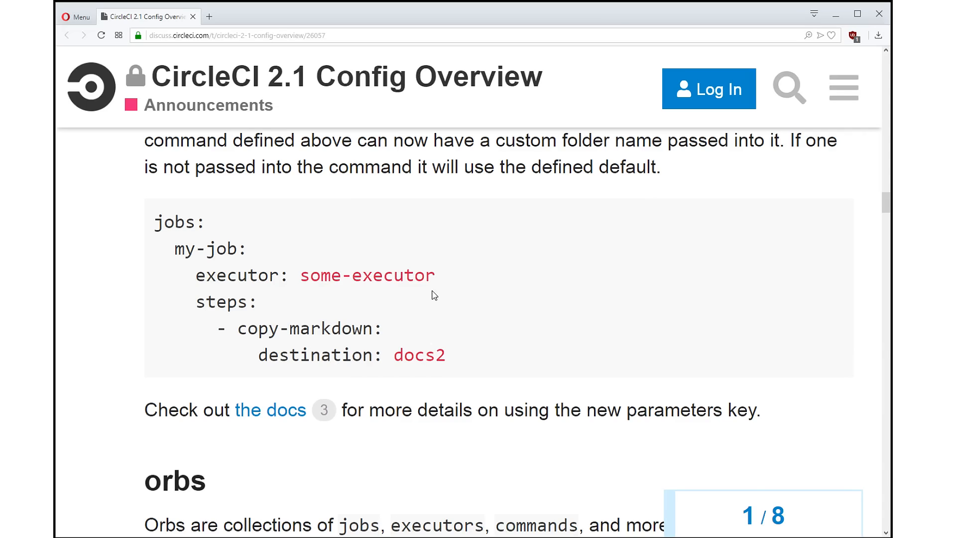
scroll(down, 3)
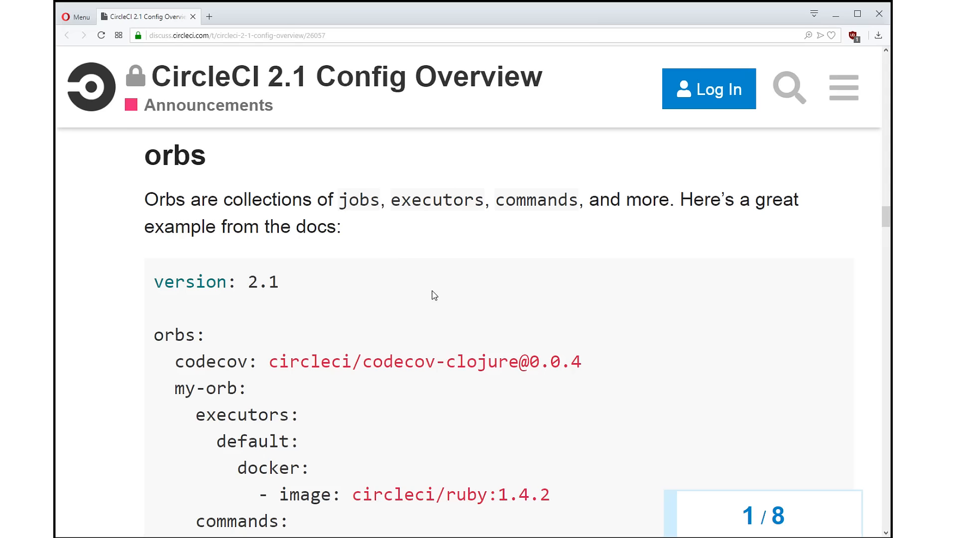
scroll(down, 3)
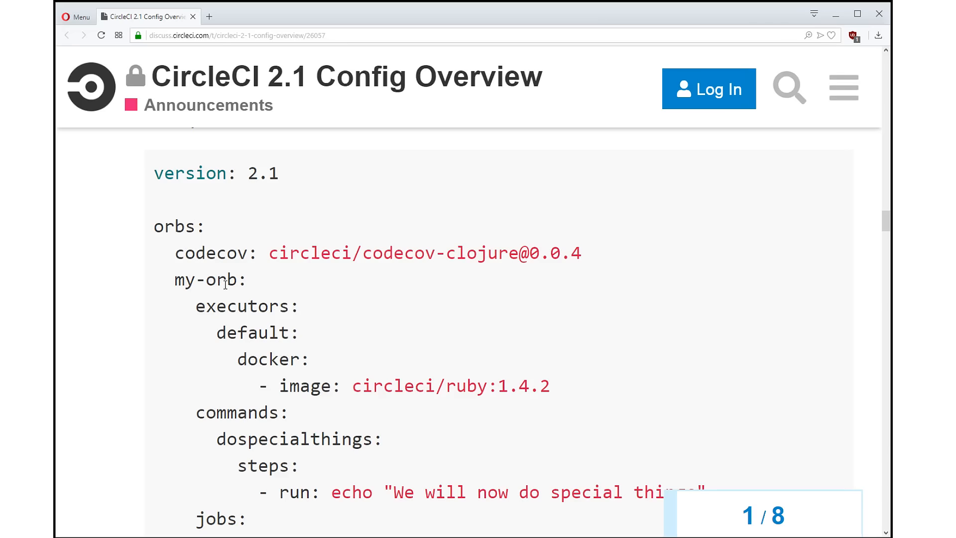
mouse_move(186, 272)
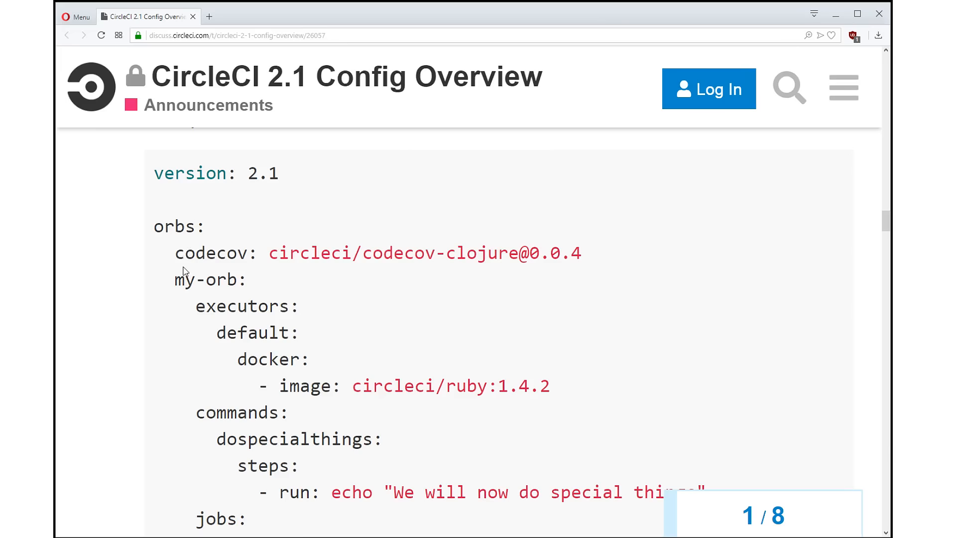
drag(176, 280, 308, 359)
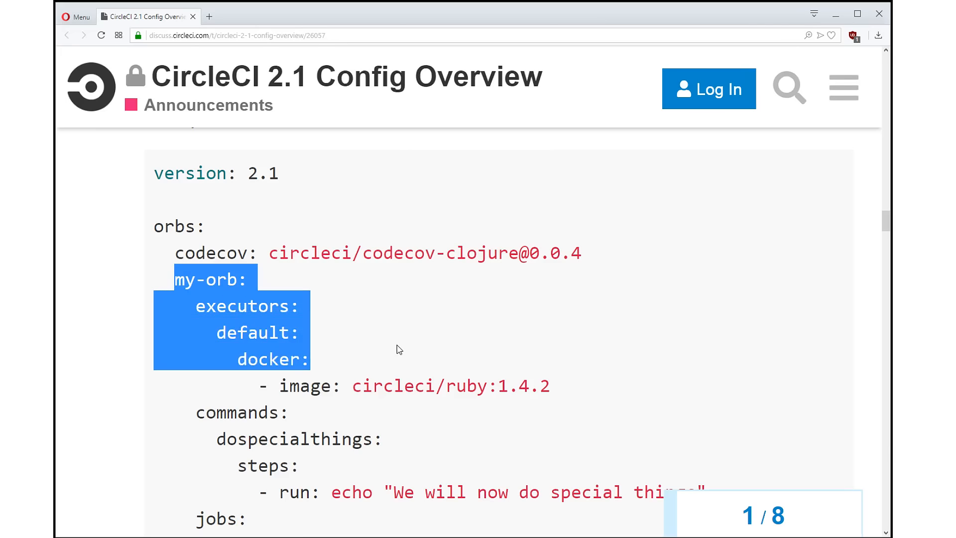
scroll(down, 3)
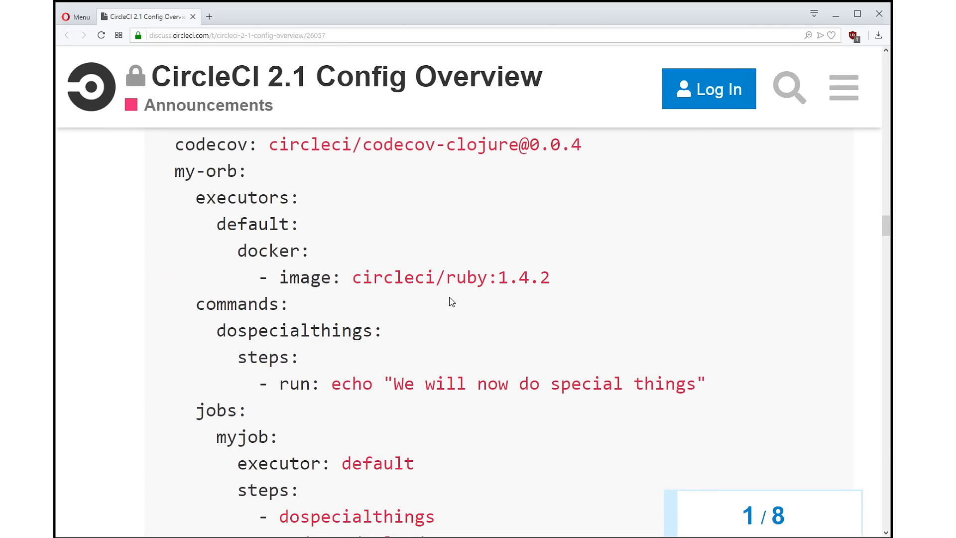
mouse_move(240, 335)
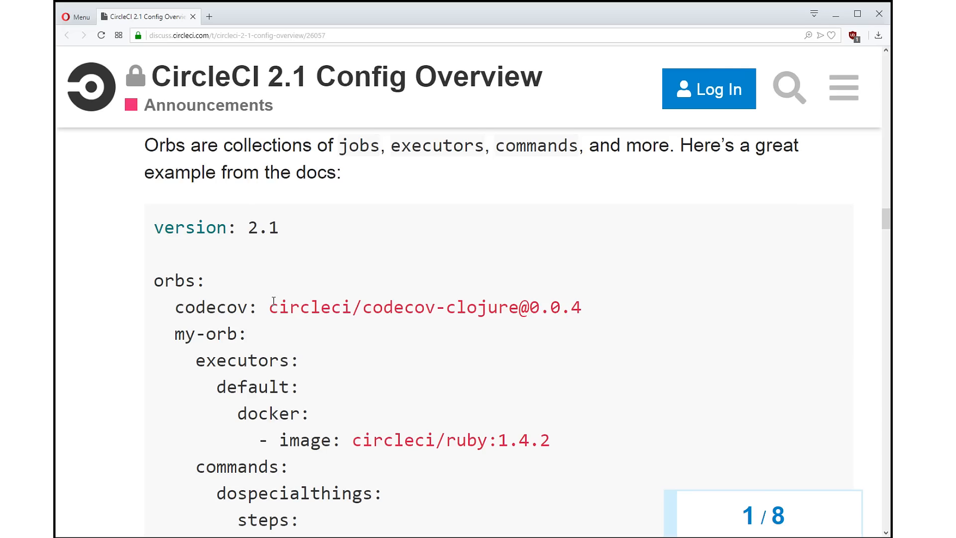
mouse_move(242, 316)
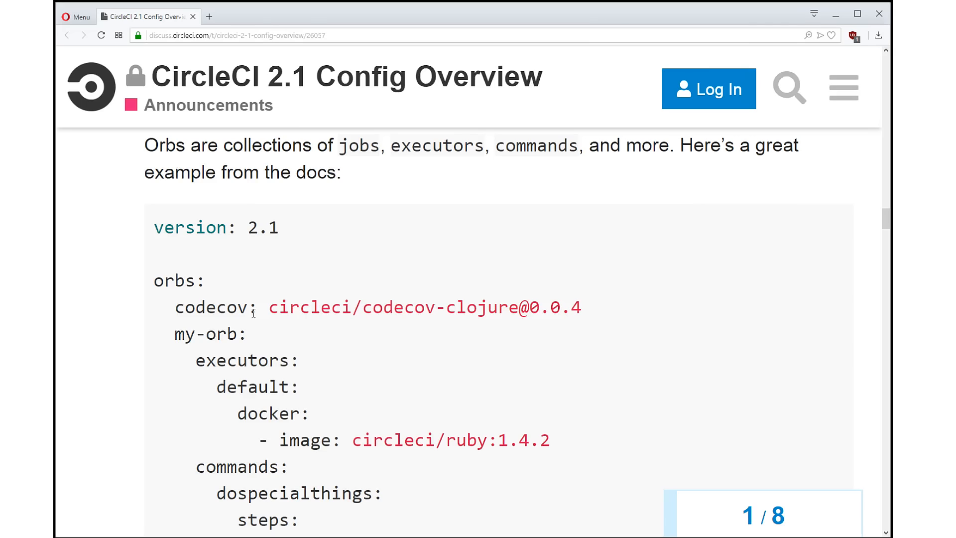
Scroll through the orb workflow example and the foo/bar pre-steps and post-steps example
scroll(down, 3)
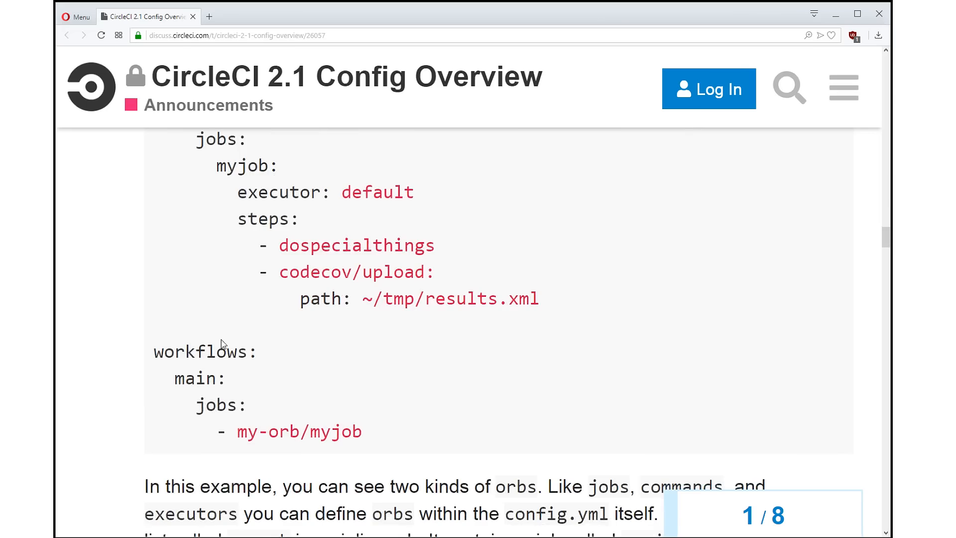
scroll(down, 3)
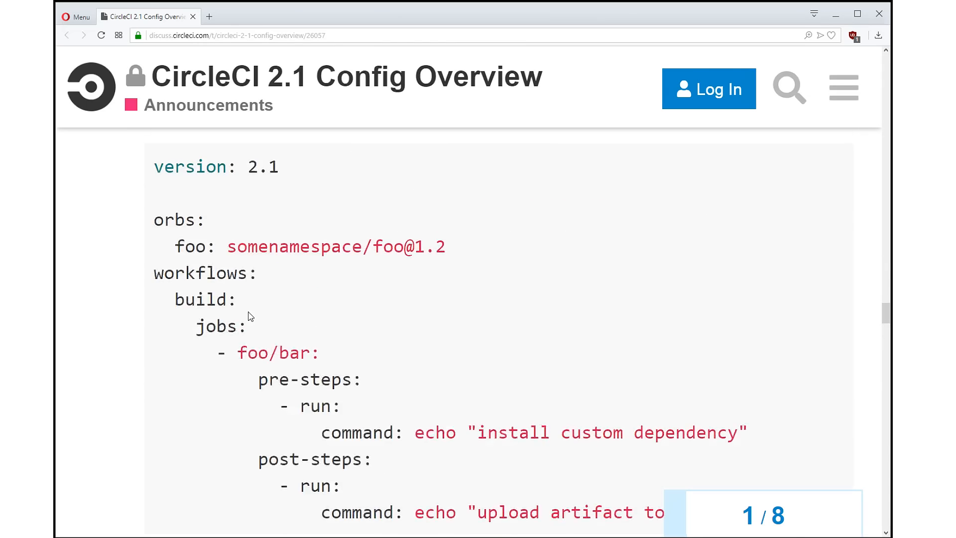
scroll(down, 3)
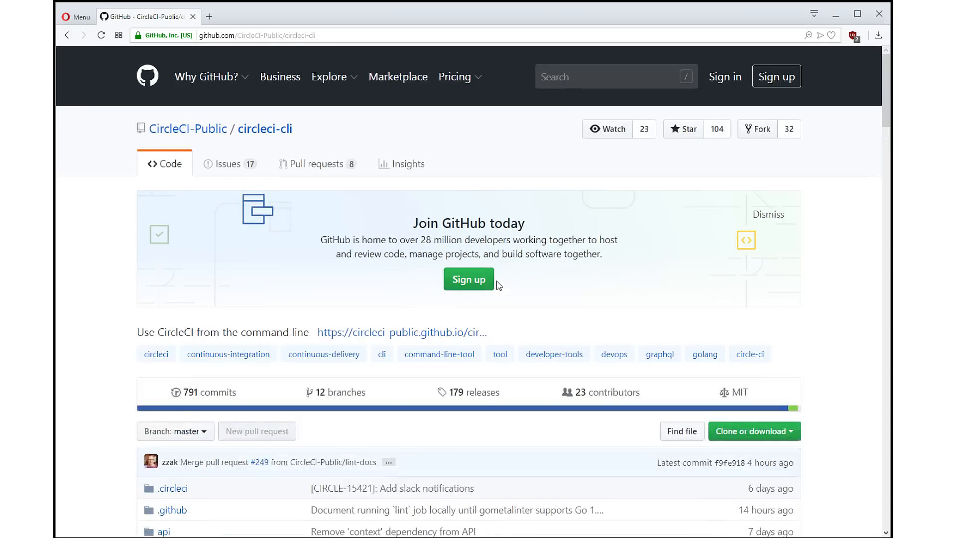
Scroll the circleci-cli repo past its file list to README Getting Started, with curl and Homebrew installs
scroll(down, 3)
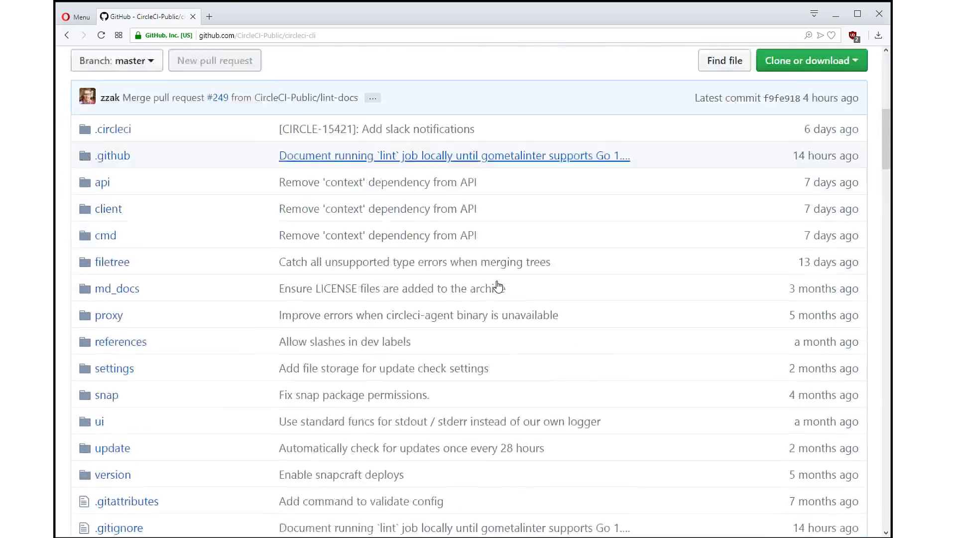
scroll(down, 3)
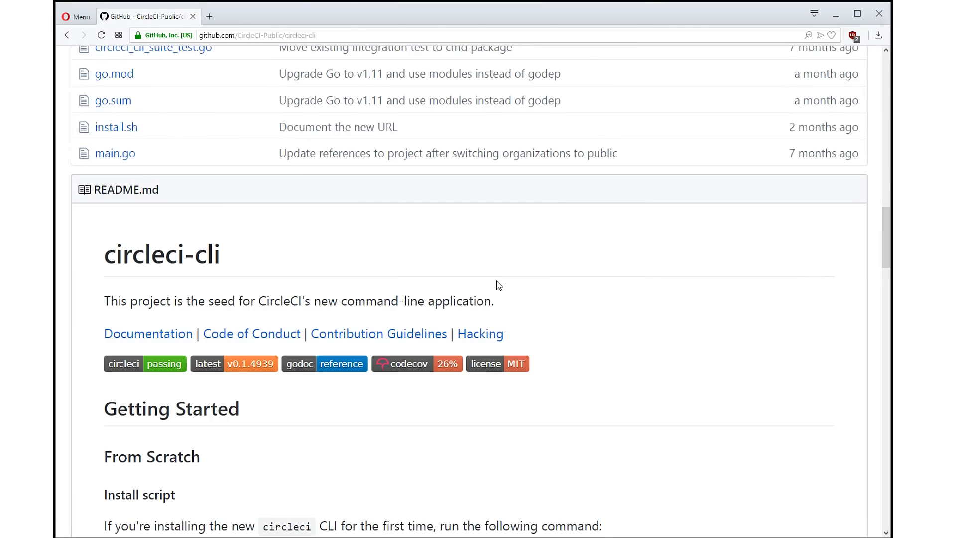
scroll(down, 3)
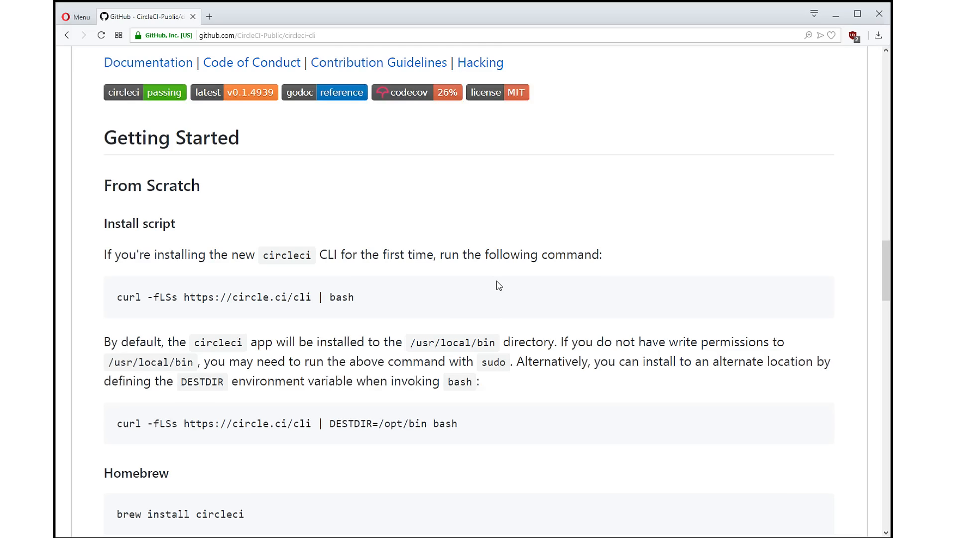
mouse_move(418, 212)
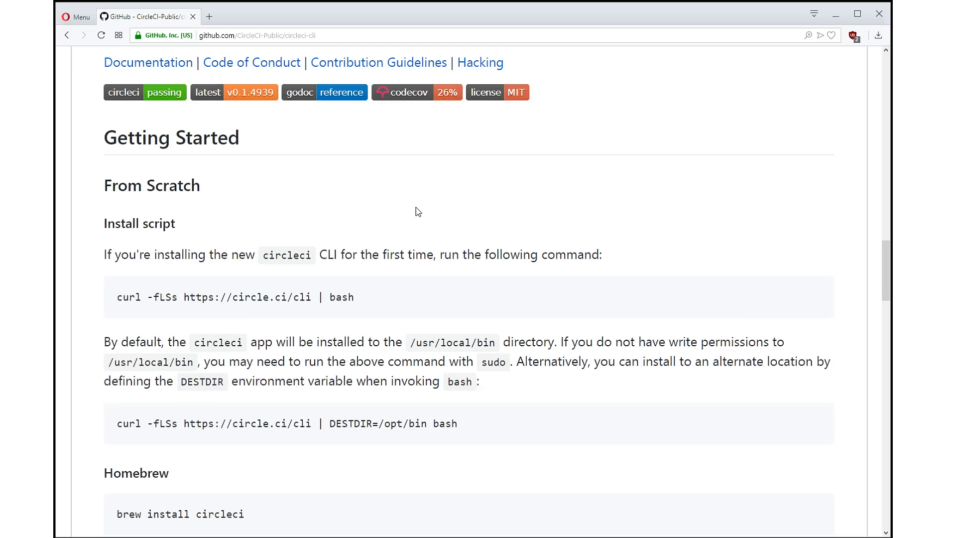